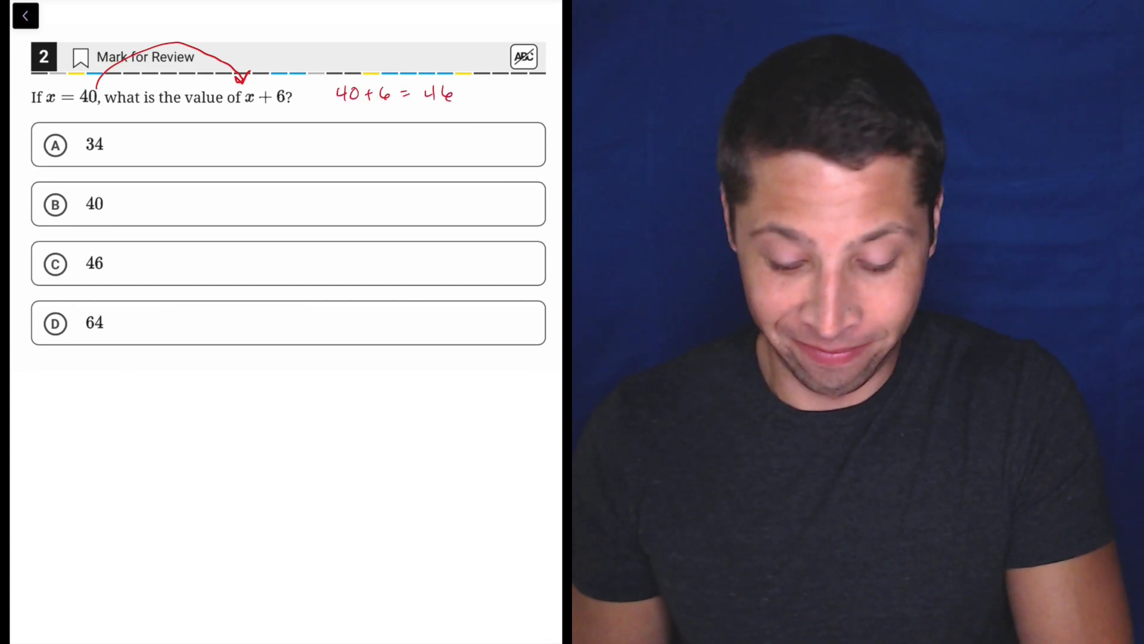
# Step: Select the pen tool and underline 'x + 6' in the question text
pyautogui.click(55, 264)
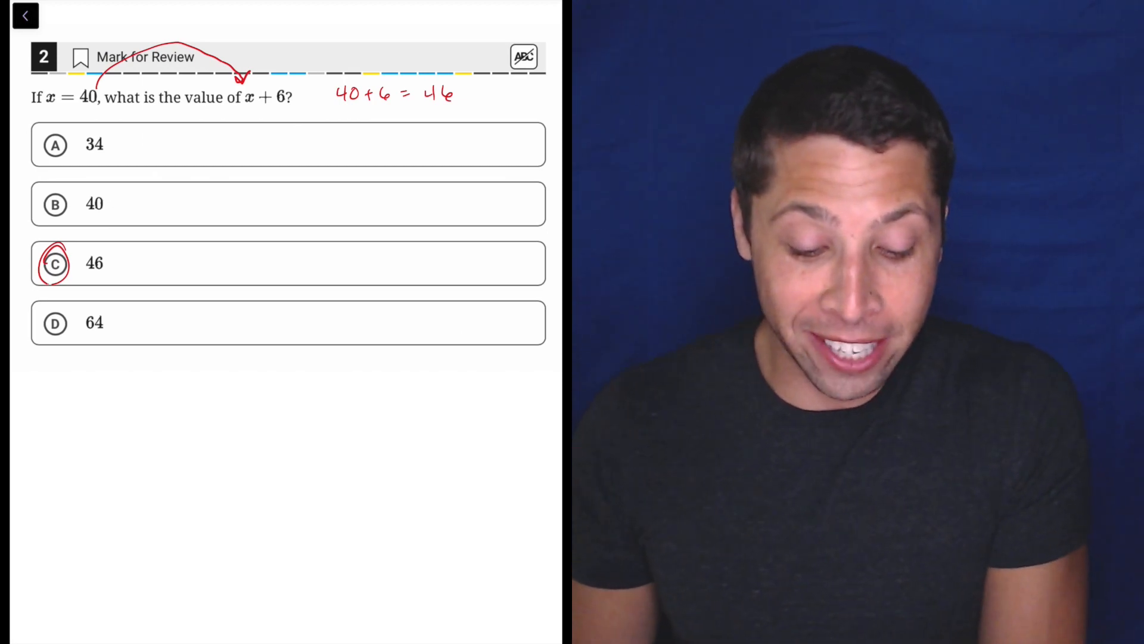
pyautogui.moveTo(232, 113); pyautogui.dragTo(289, 113)
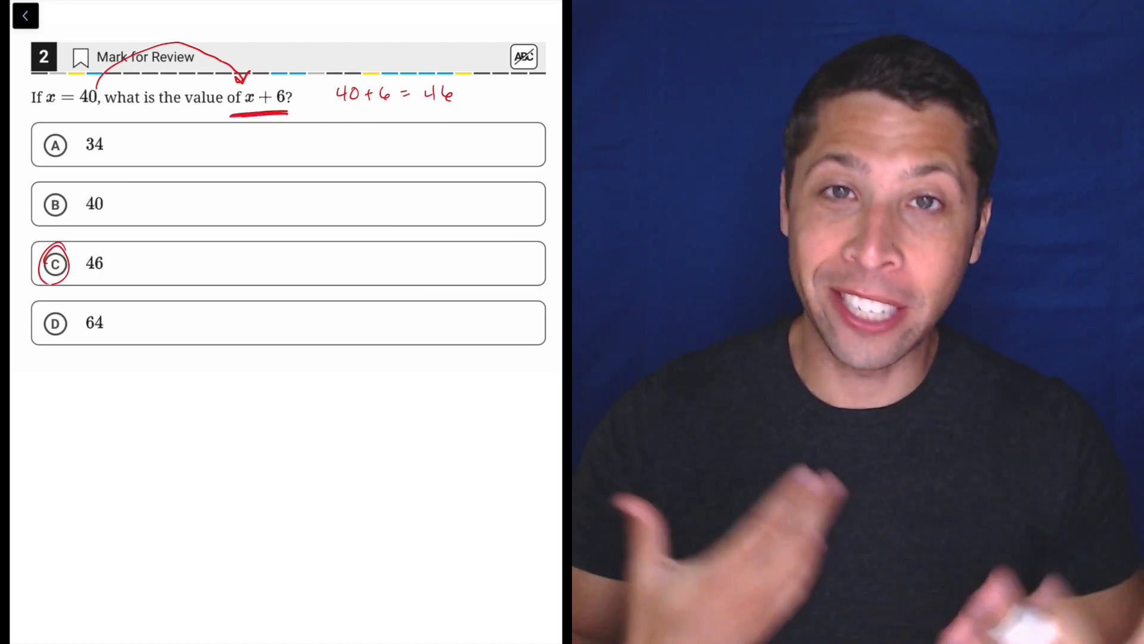